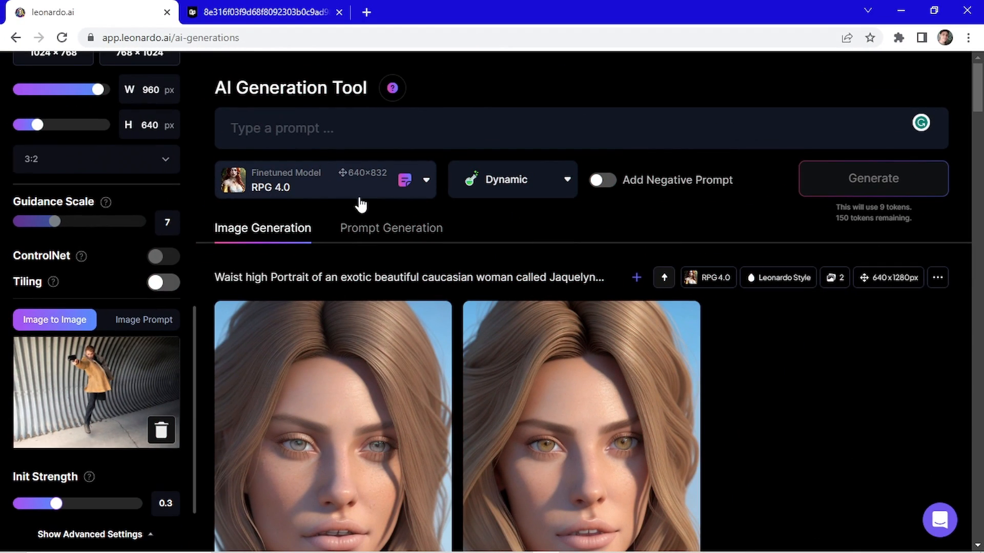
Step: Open the Select Custom Model gallery of finetuned models, then switch to the pose photo tab
left_click(427, 180)
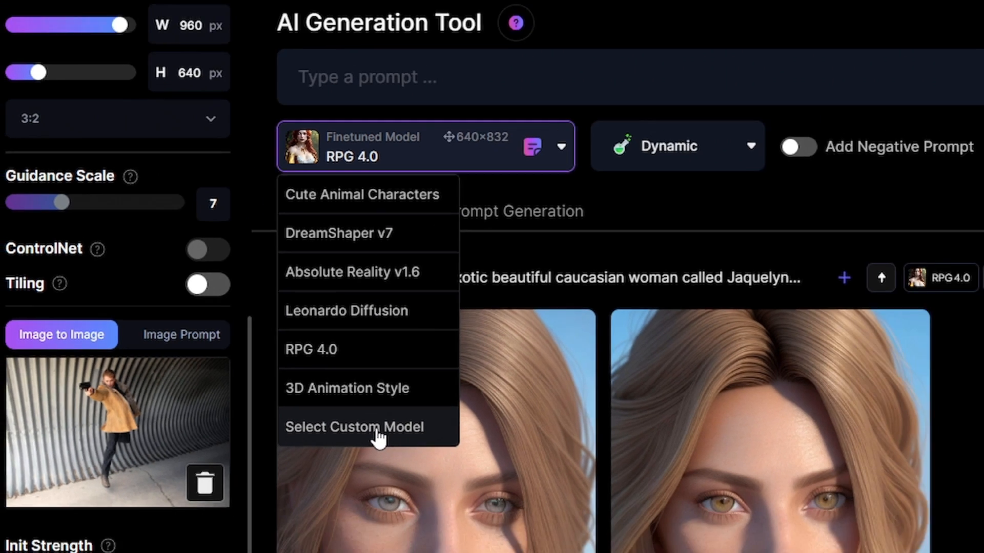
left_click(353, 427)
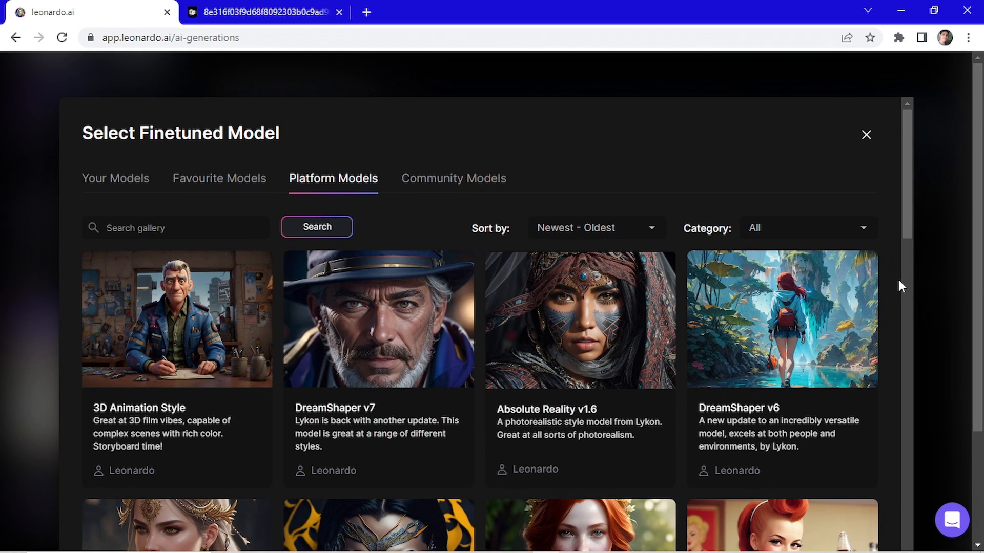
mouse_move(358, 367)
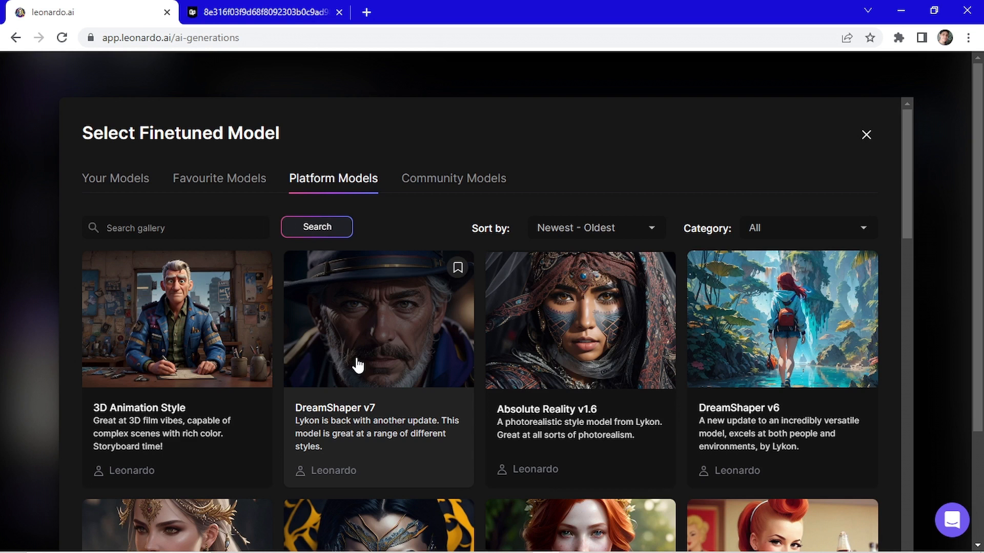
left_click(266, 14)
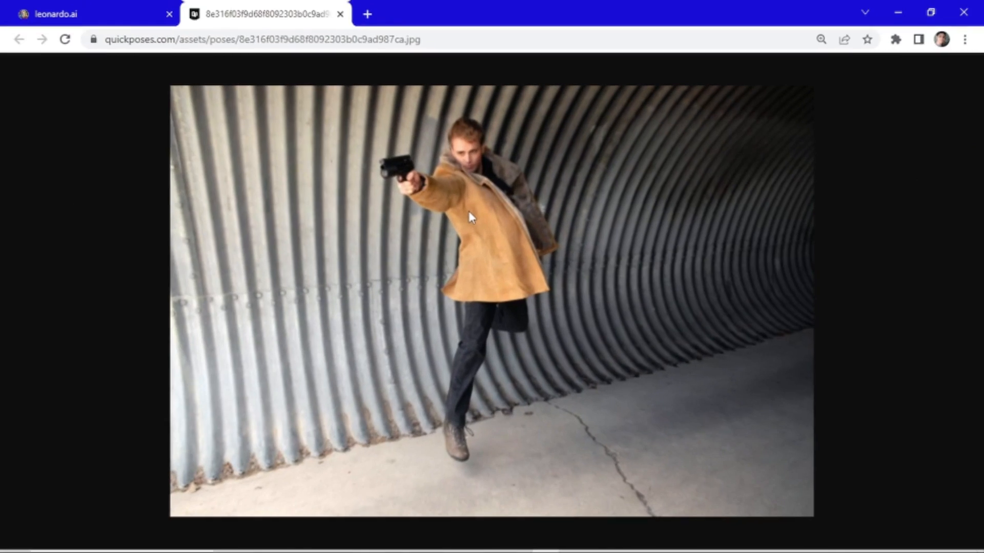
Step: Save the tunnel shooting-pose photo to the computer as a JPG
right_click(471, 218)
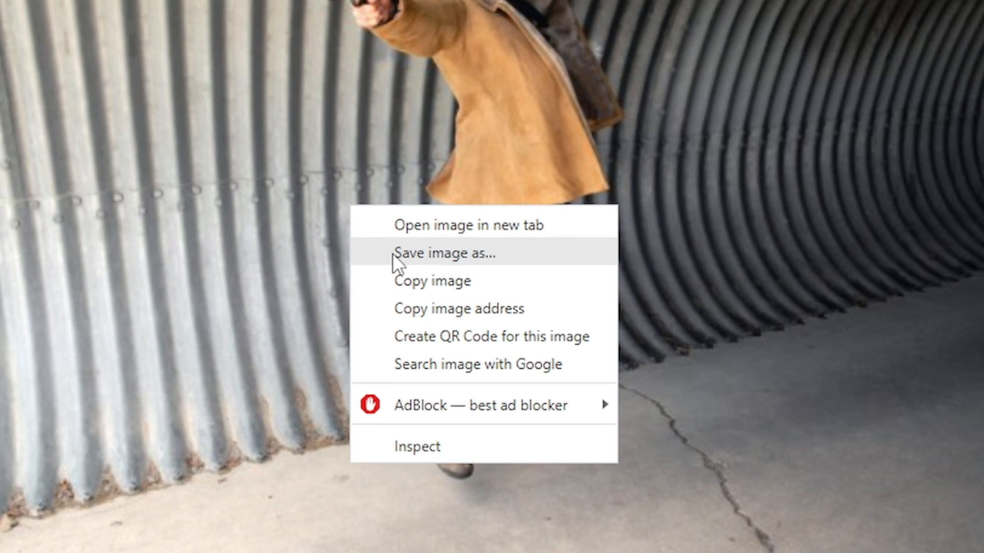
left_click(443, 253)
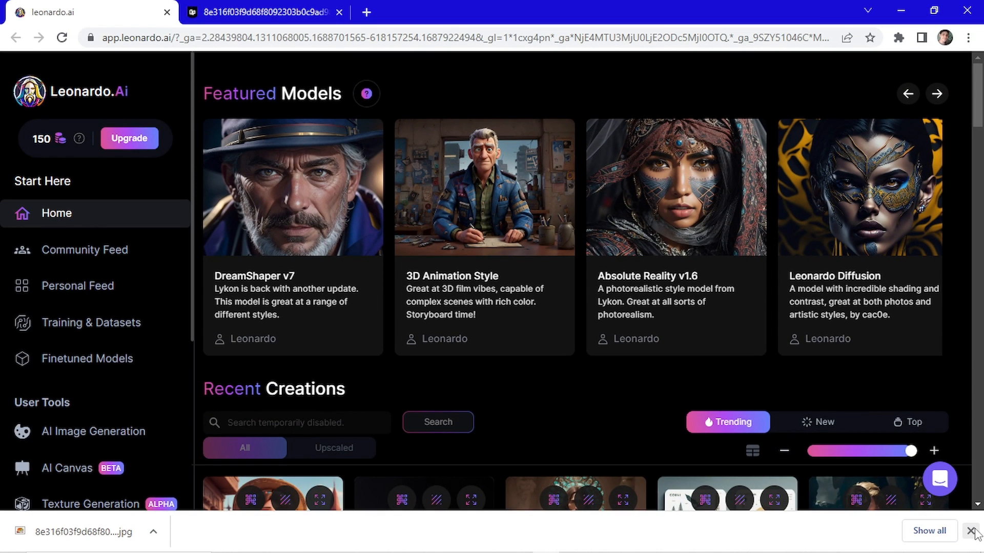
mouse_move(161, 394)
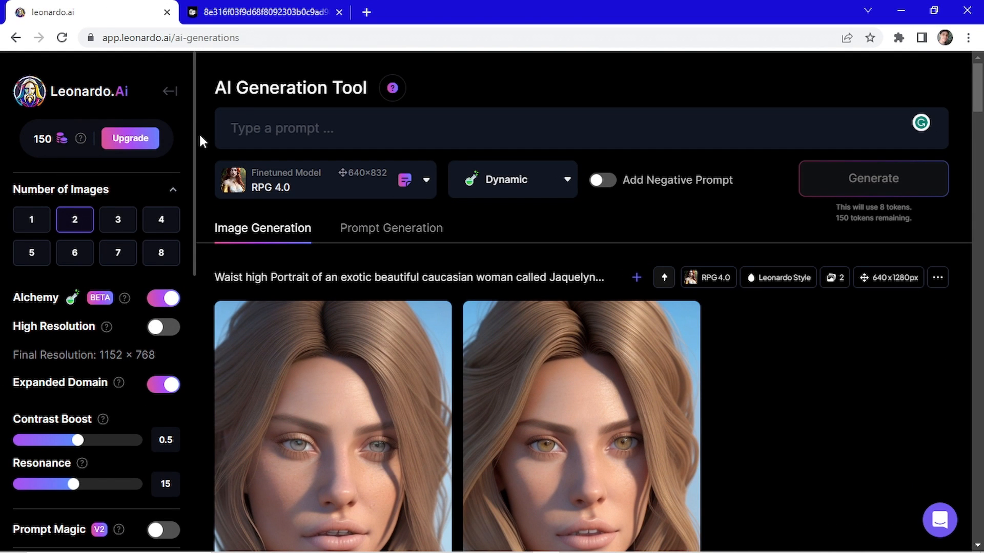
Step: Upload the downloaded tunnel pose photo under Image to Image in the left panel
scroll("down", 3)
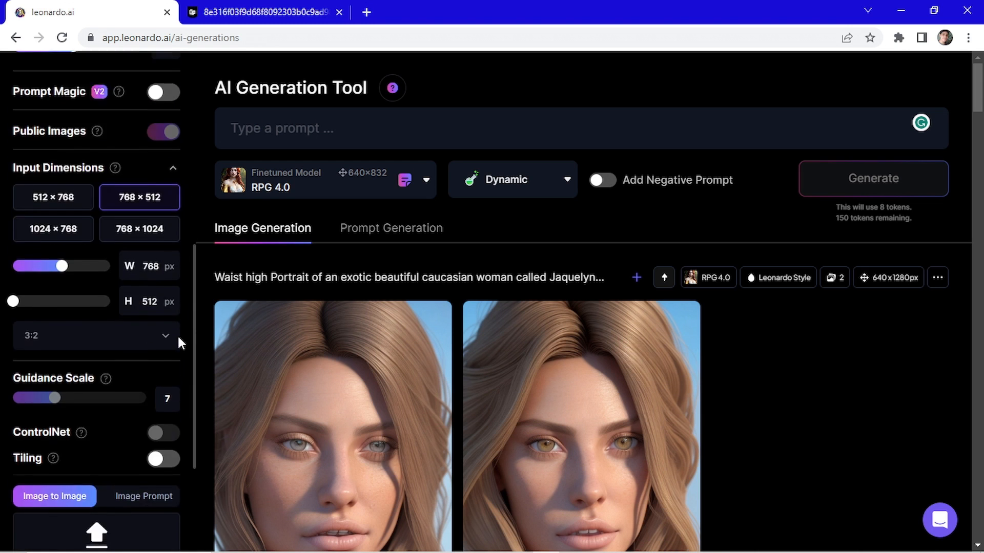
scroll("down", 3)
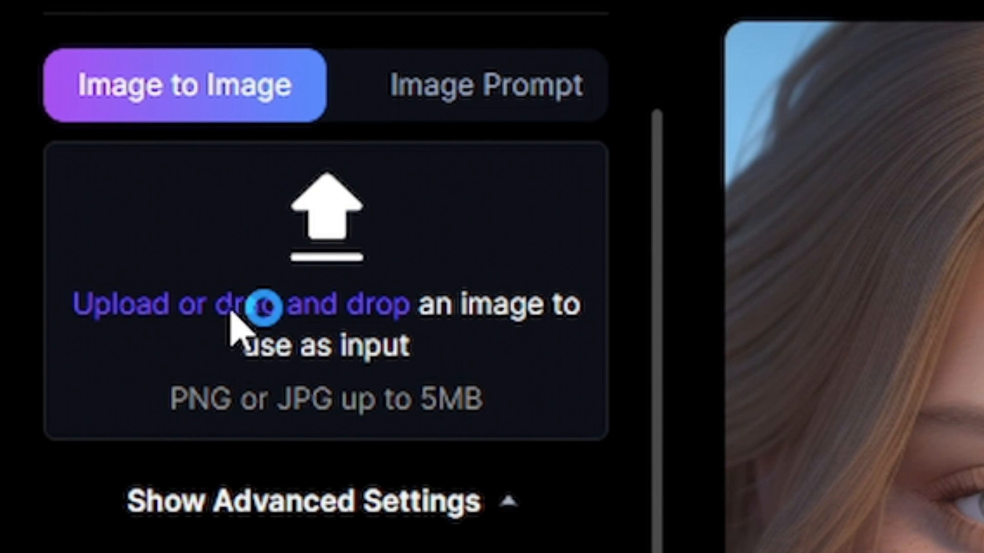
left_click(261, 316)
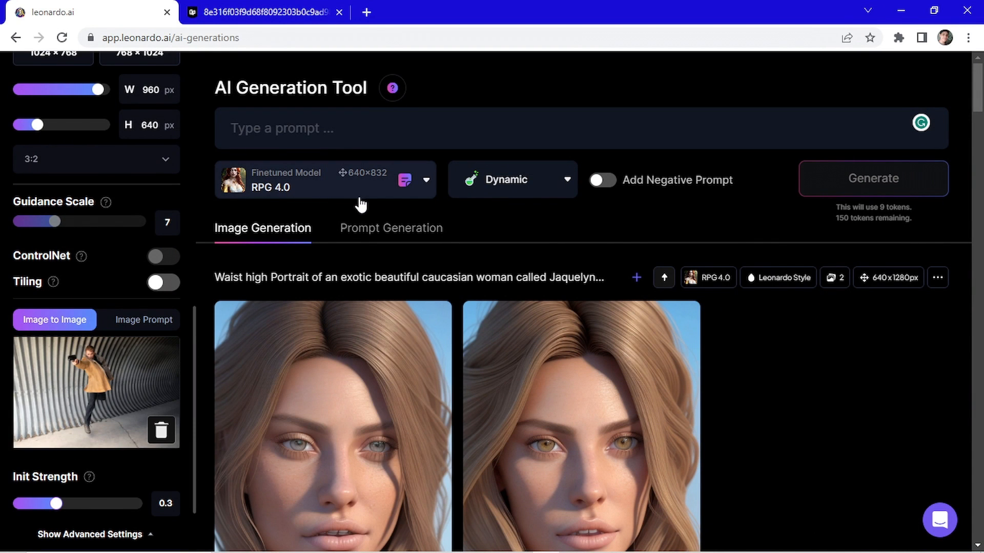
Step: Choose DreamShaper v7 from Platform Models, apply 3D Render, and generate the gun fighter prompt
left_click(320, 182)
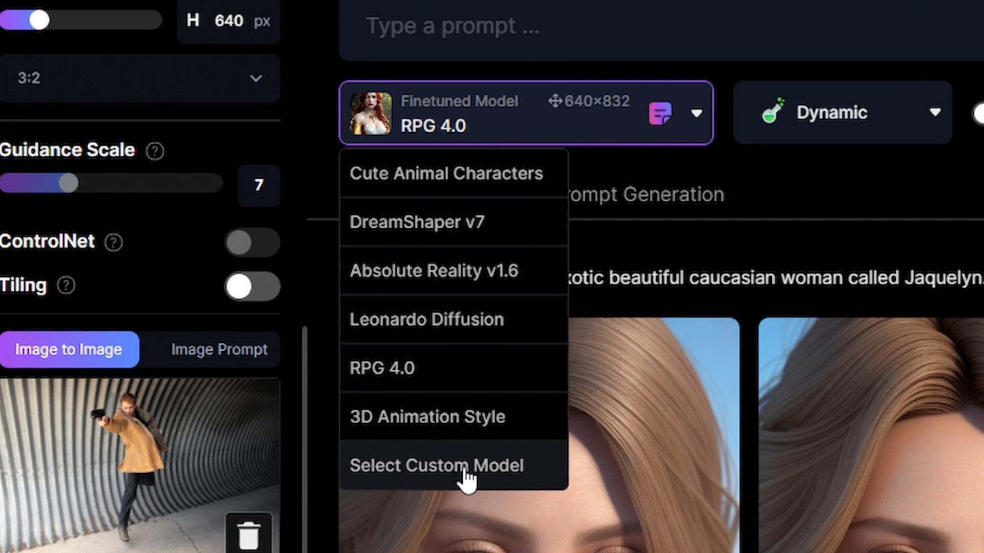
left_click(436, 465)
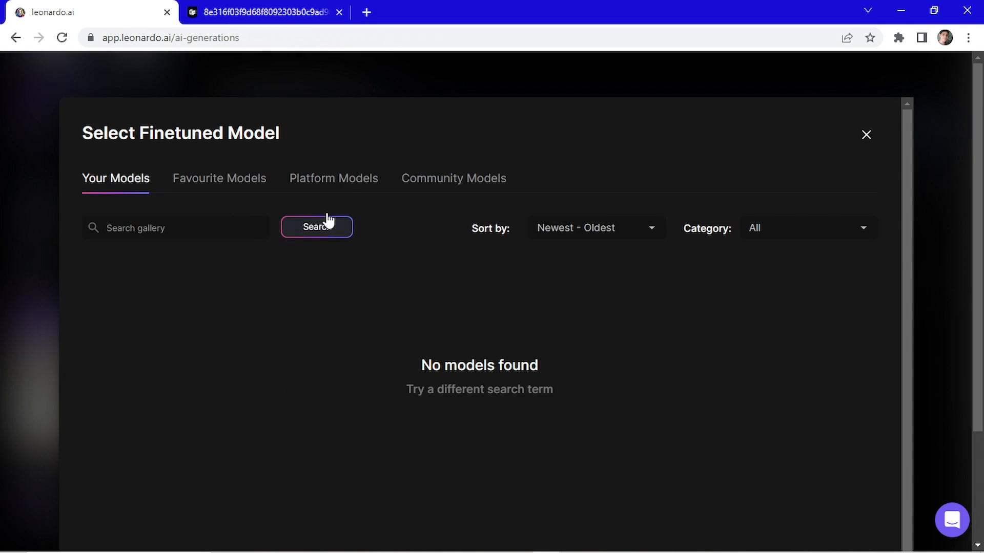
left_click(334, 179)
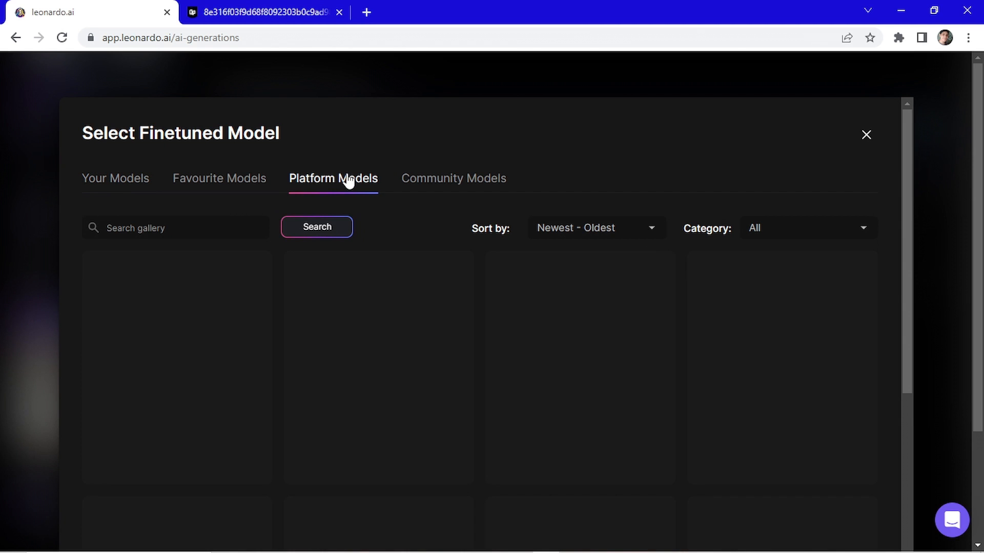
left_click(333, 178)
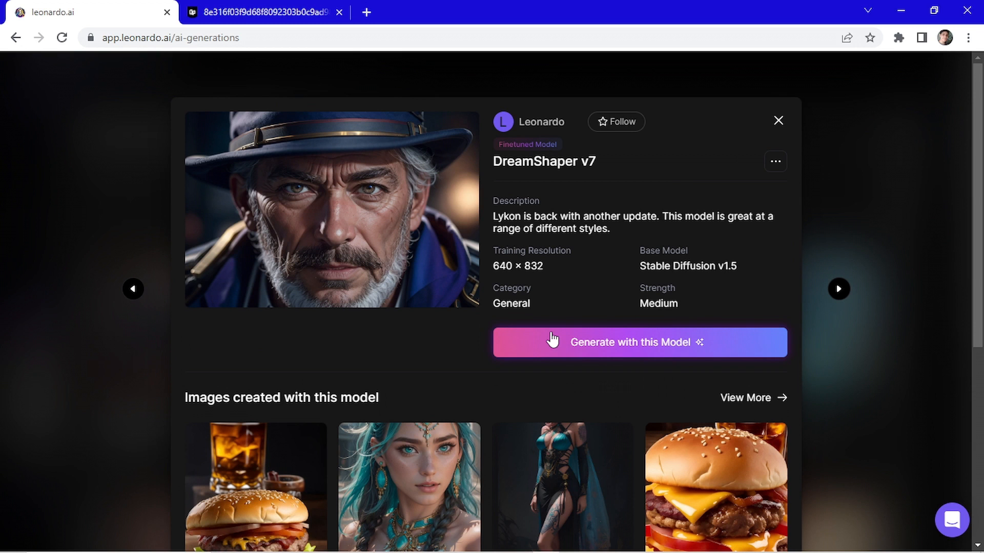
left_click(610, 353)
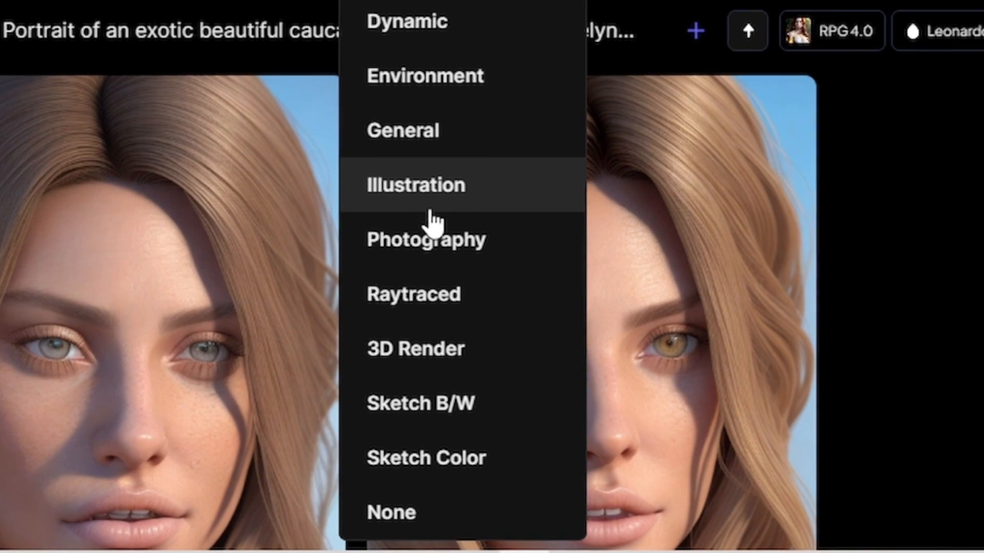
left_click(416, 349)
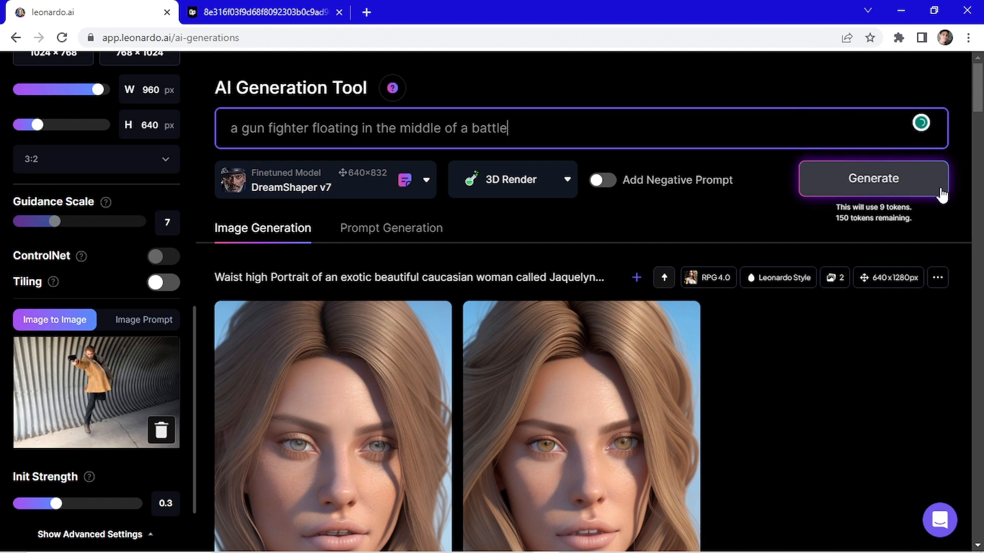
left_click(873, 179)
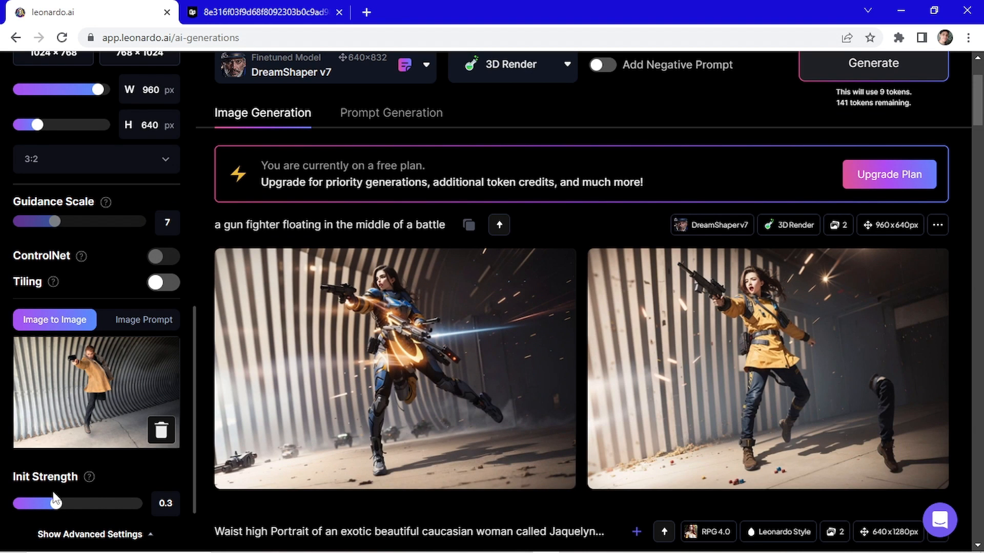
left_click_drag(51, 503, 86, 504)
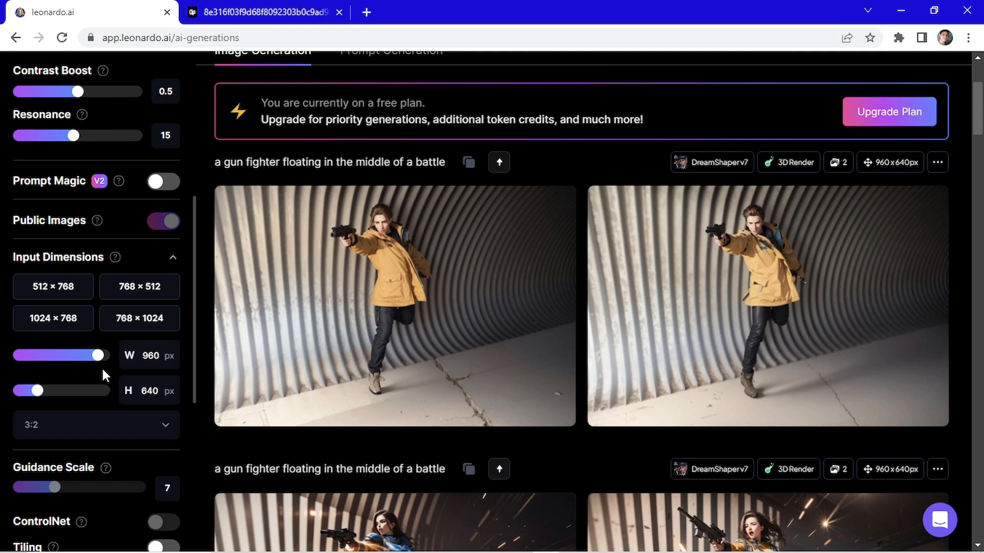
mouse_move(441, 359)
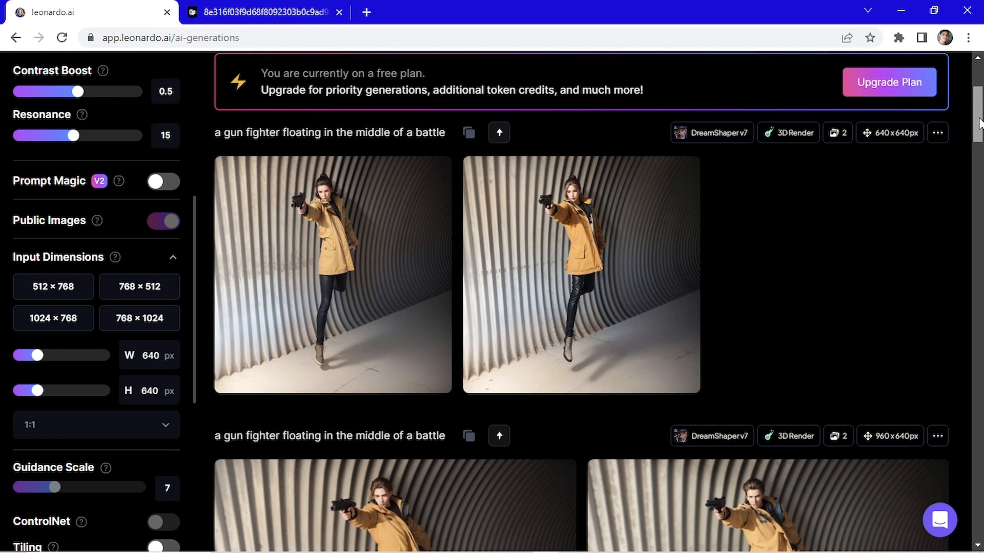
Step: Choose the 1024 × 768 preset under Input Dimensions
scroll("down", 3)
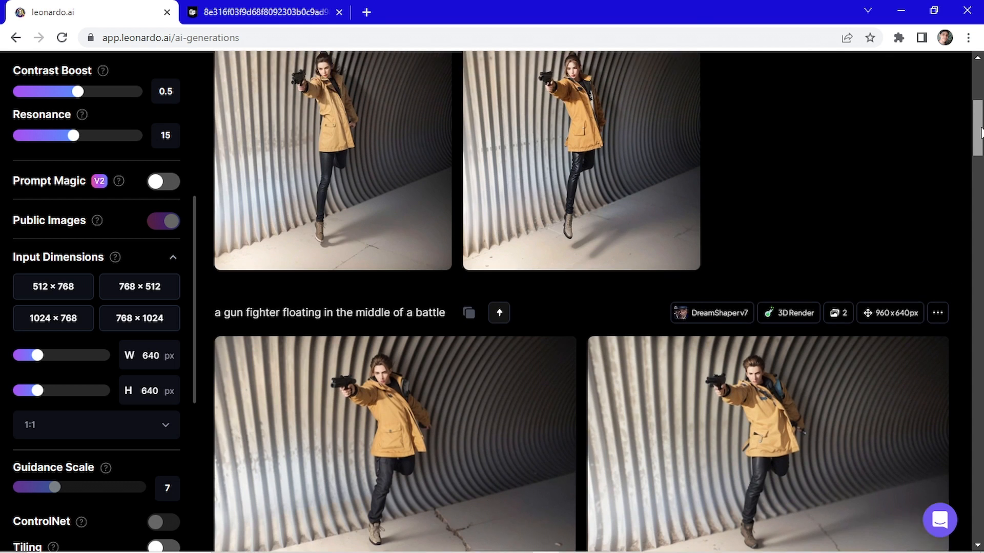
scroll("up", 3)
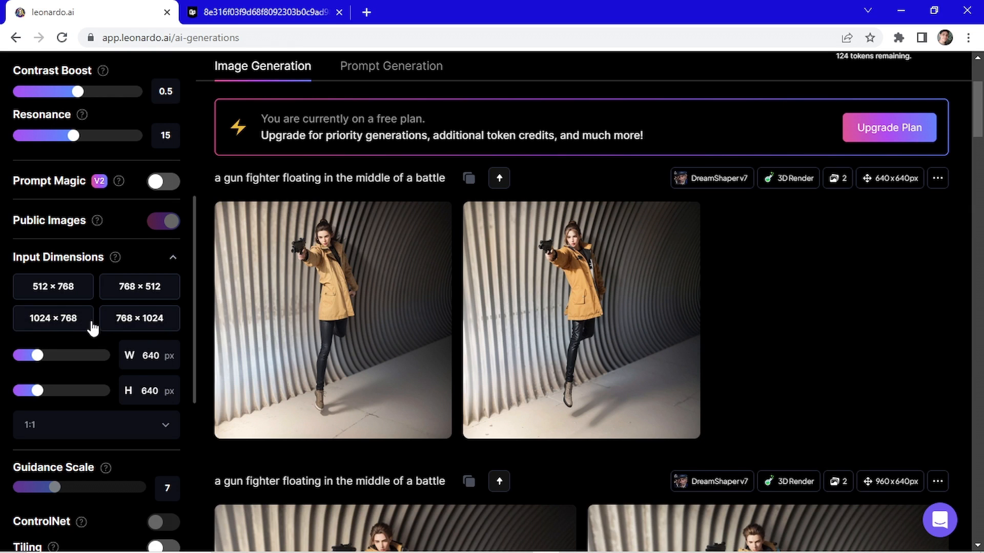
left_click(53, 319)
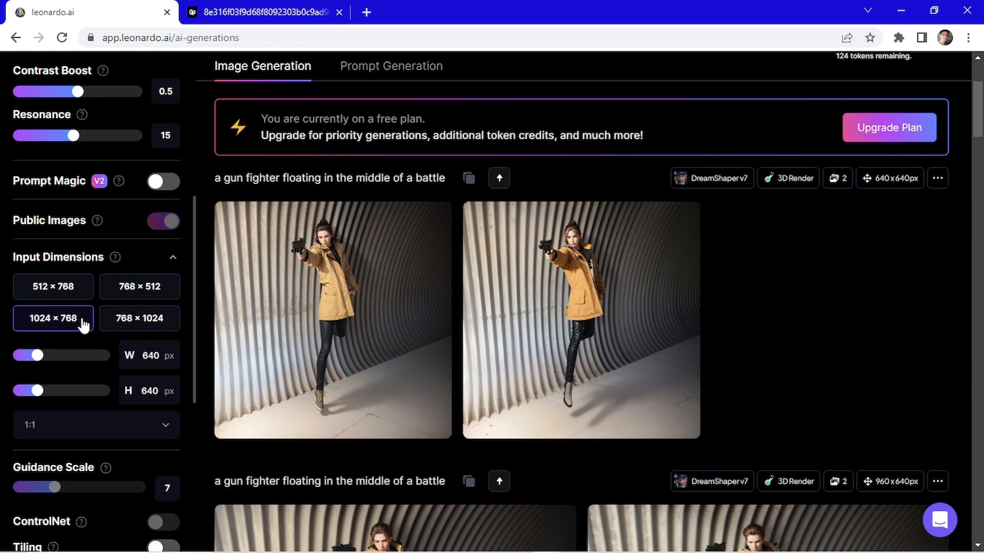
left_click(53, 318)
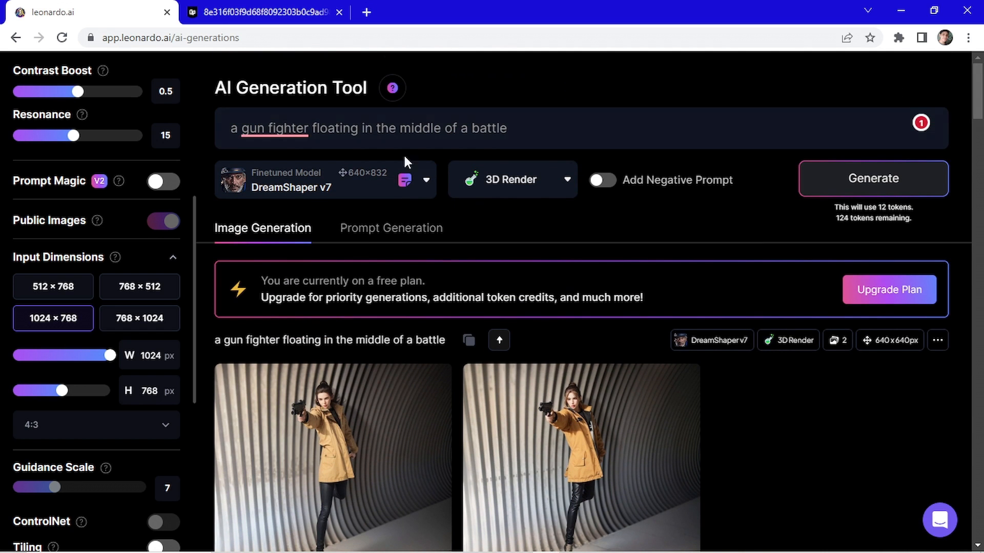
Step: Change the prompt to 'fire wizard' with 'historic war', and generate two batches
double_click(274, 128)
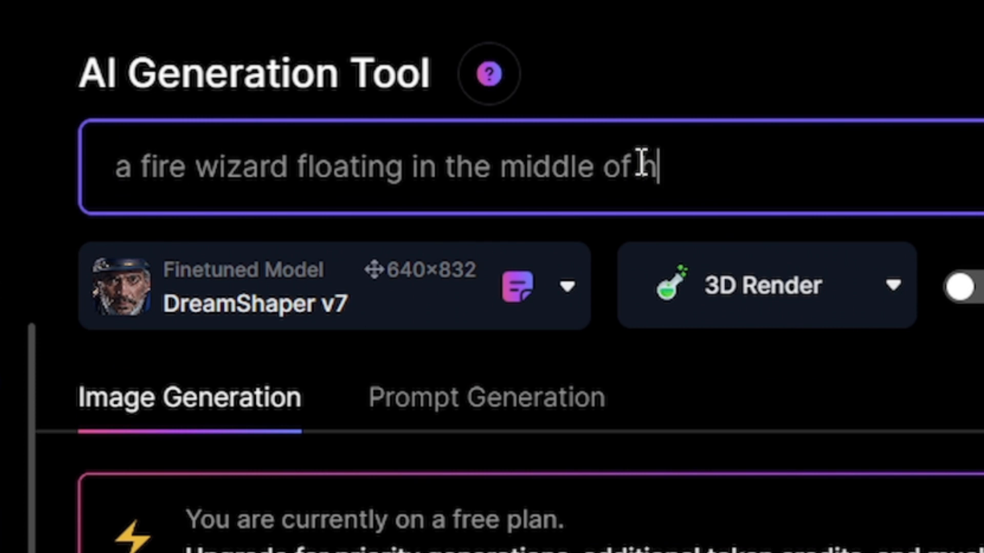
type("historic war")
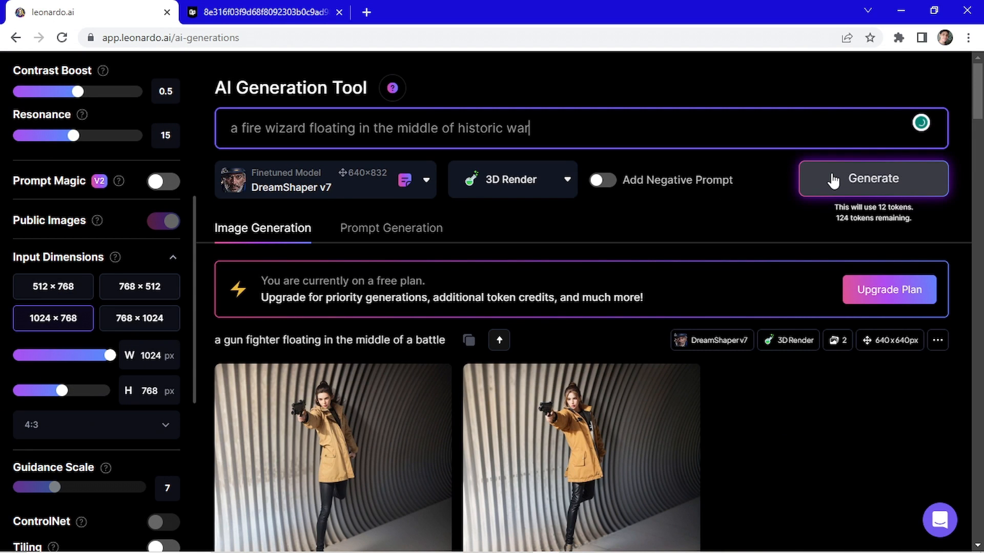
left_click(873, 178)
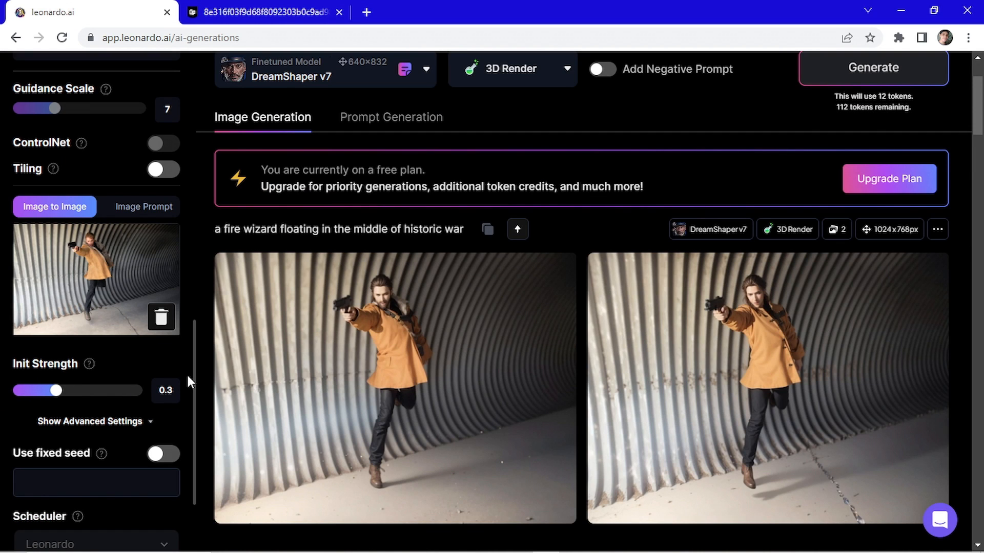
mouse_move(82, 376)
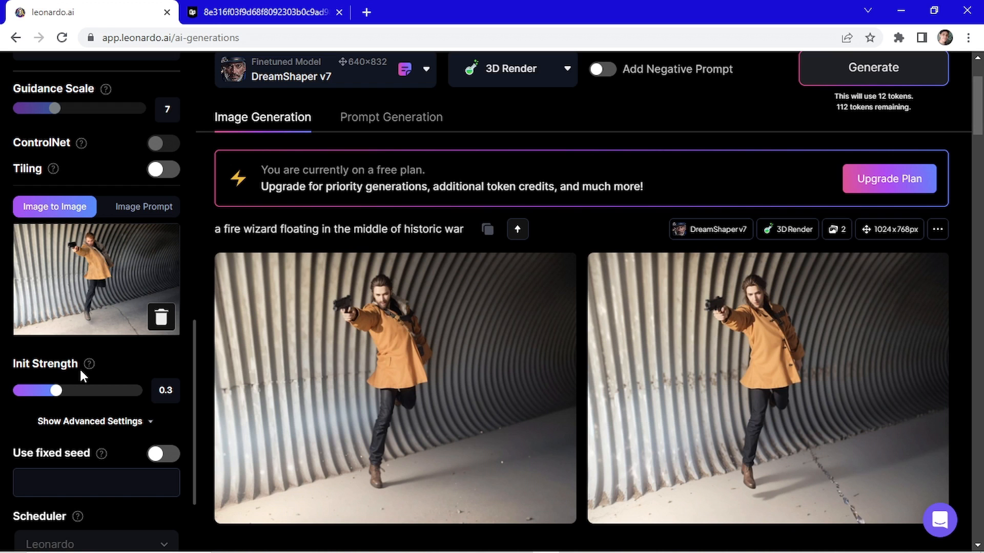
scroll("down", 3)
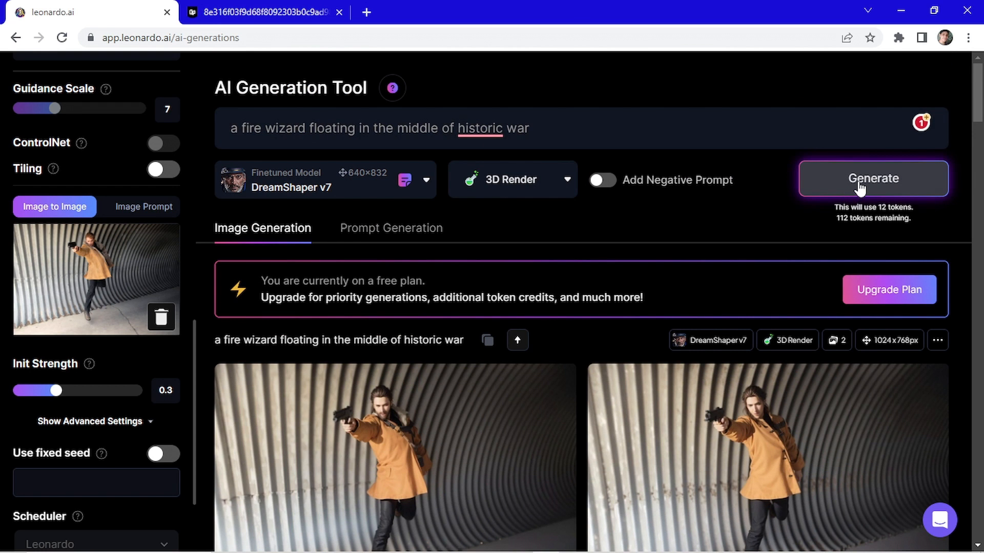
left_click(873, 179)
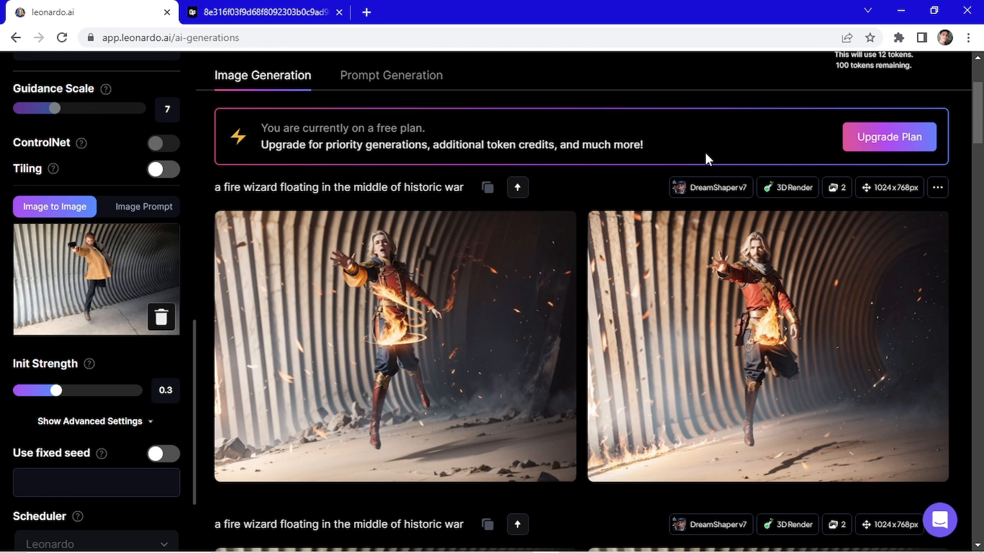
mouse_move(497, 116)
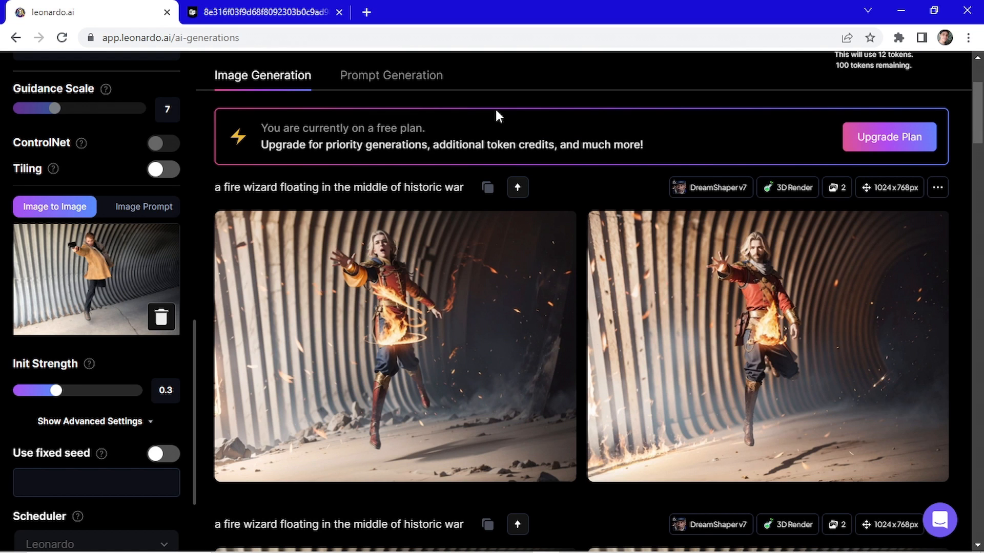